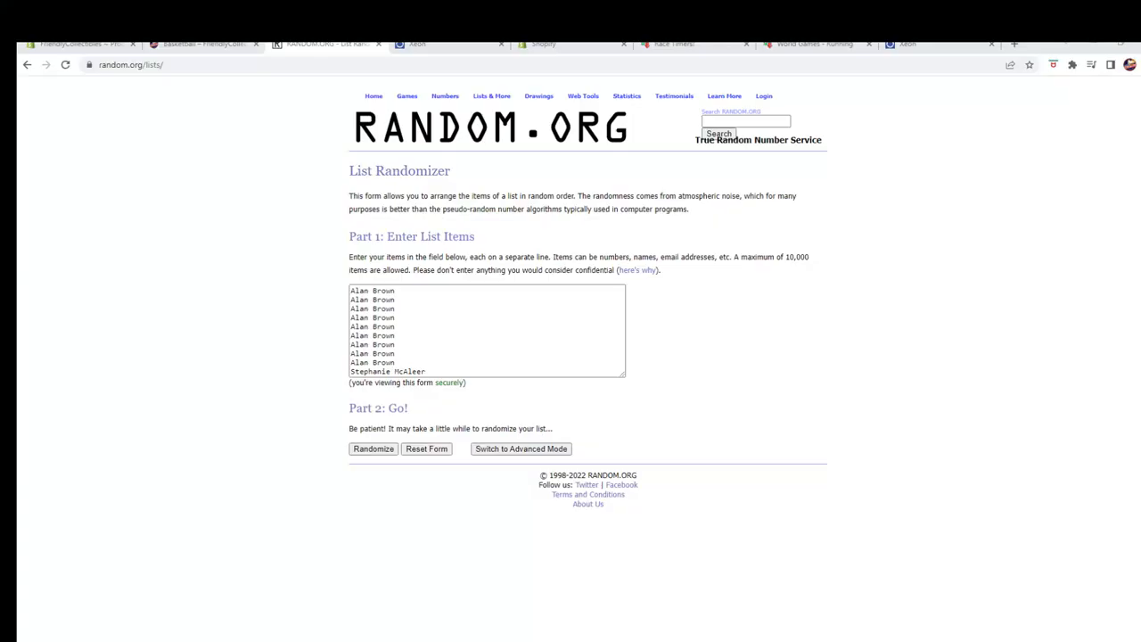
{"action": "mouse_move", "coordinate": [690, 297]}
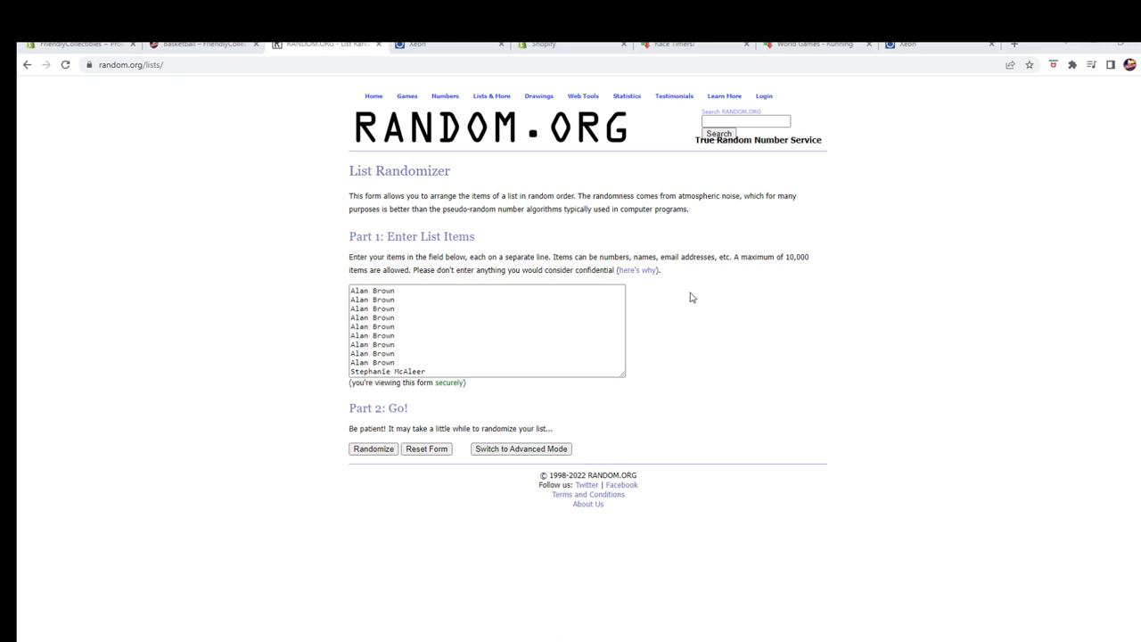
{"action": "mouse_move", "coordinate": [908, 134]}
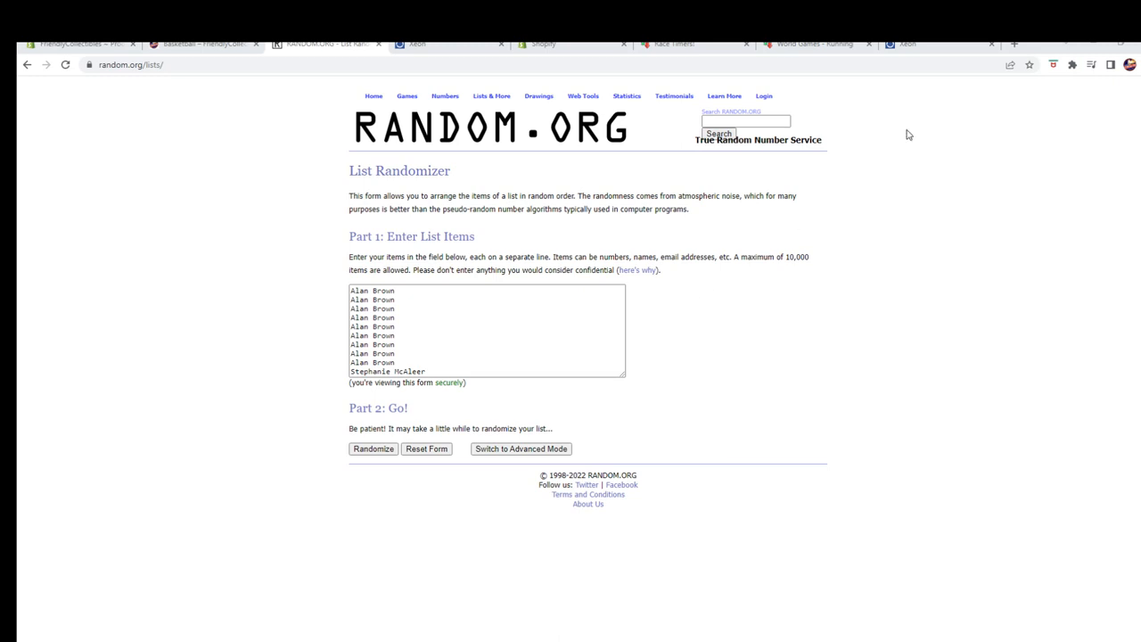
- Enlarge the page, shuffle the ten names seven times, and select the top two names
{"action": "left_click", "coordinate": [1110, 64]}
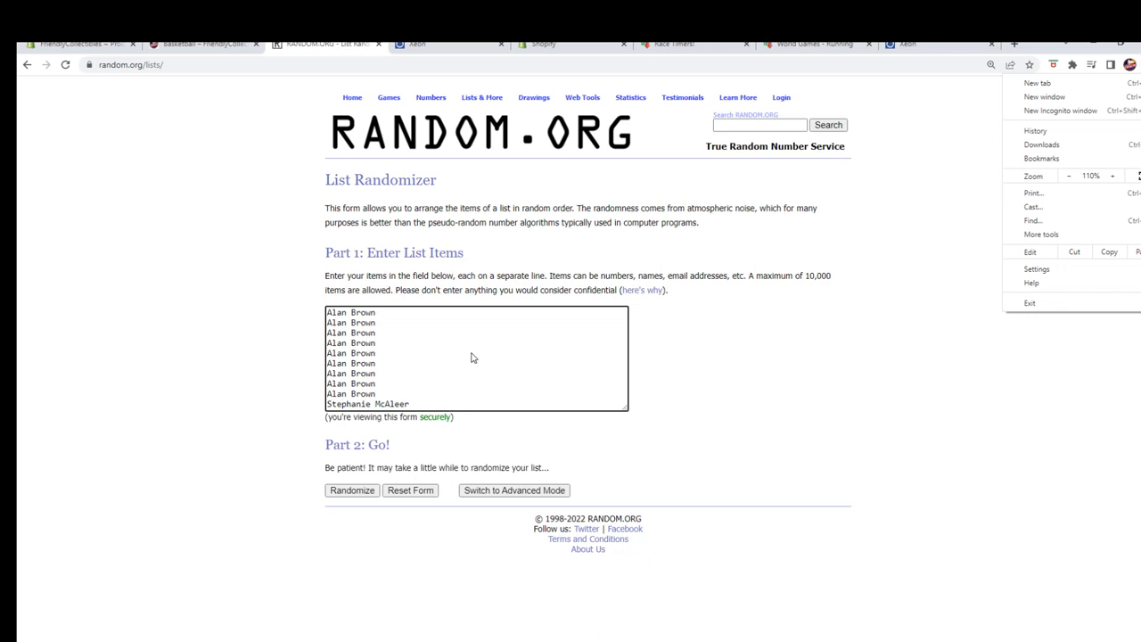
{"action": "mouse_move", "coordinate": [444, 353]}
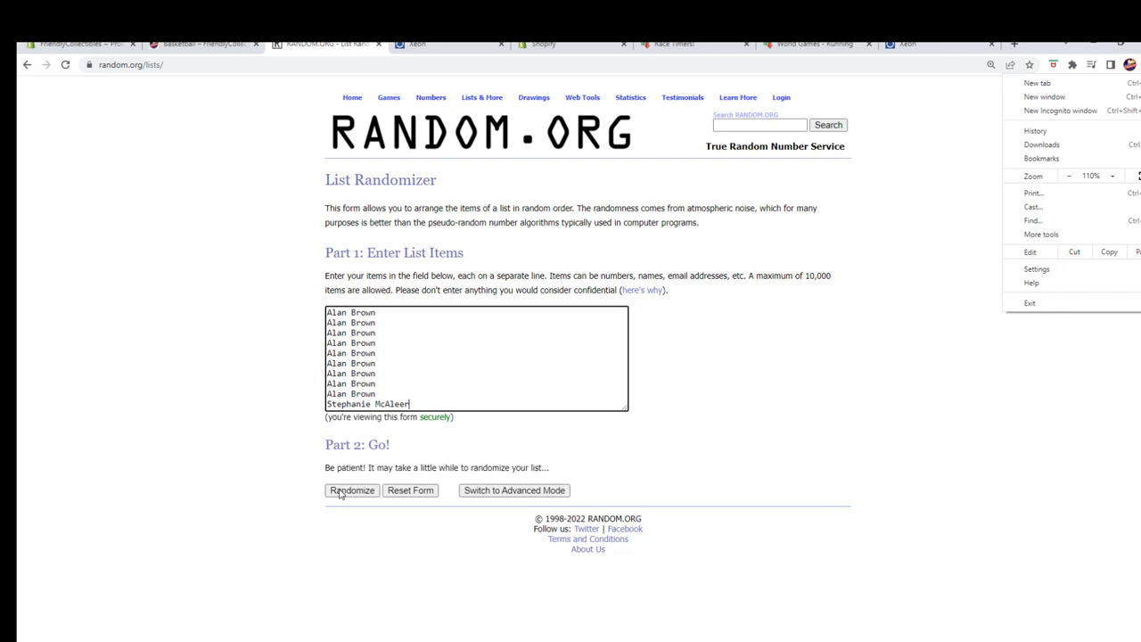
{"action": "left_click", "coordinate": [351, 490]}
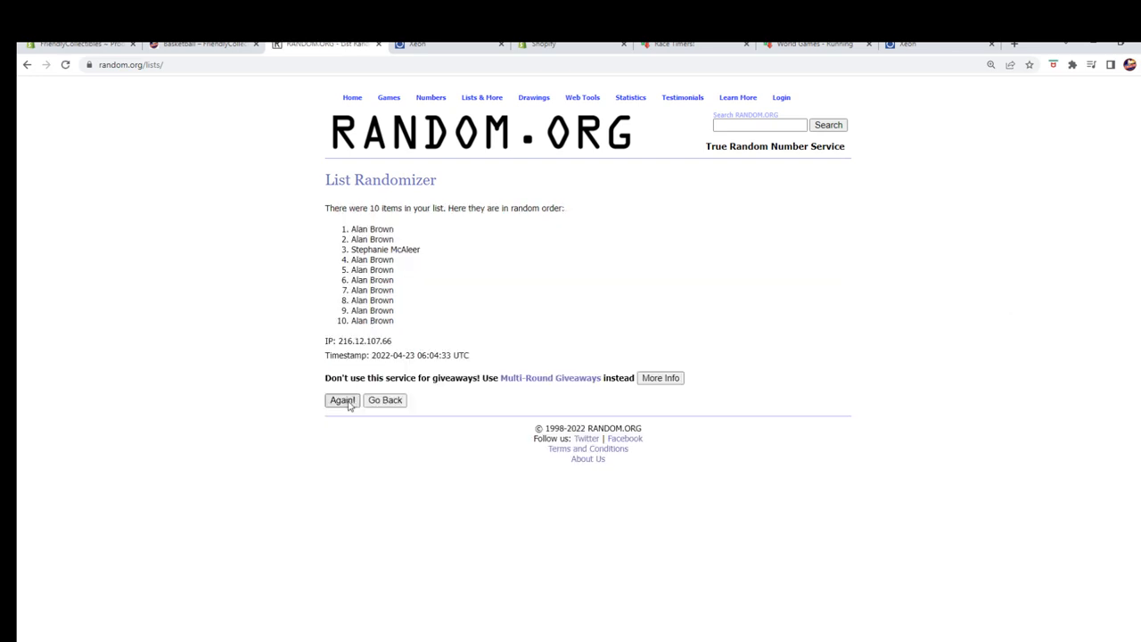
{"action": "left_click", "coordinate": [342, 399]}
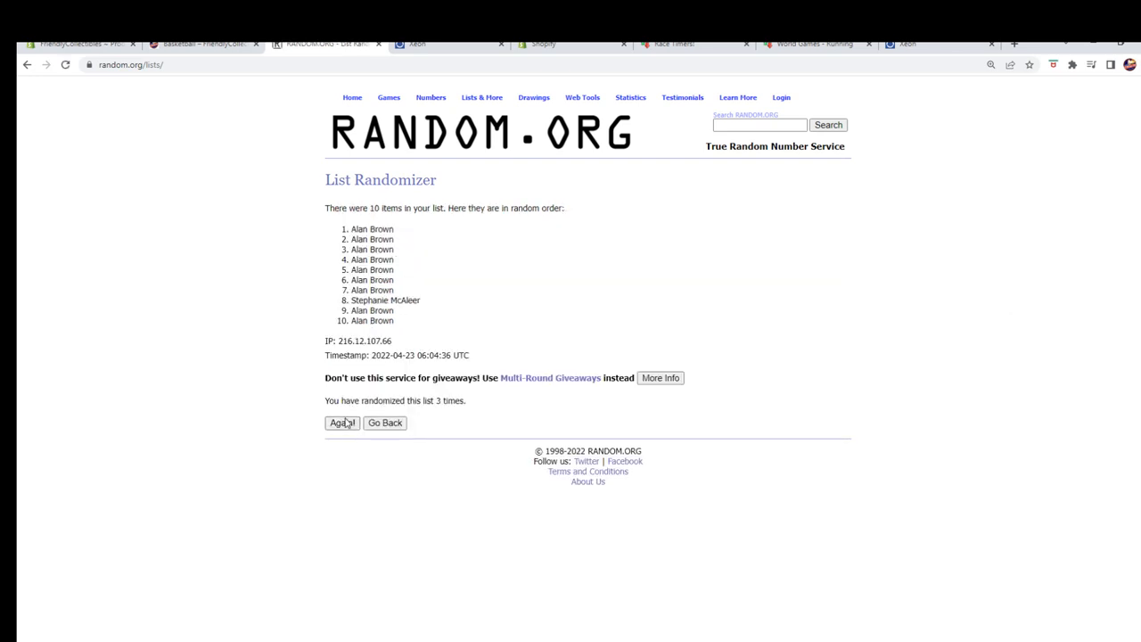
{"action": "left_click", "coordinate": [342, 423]}
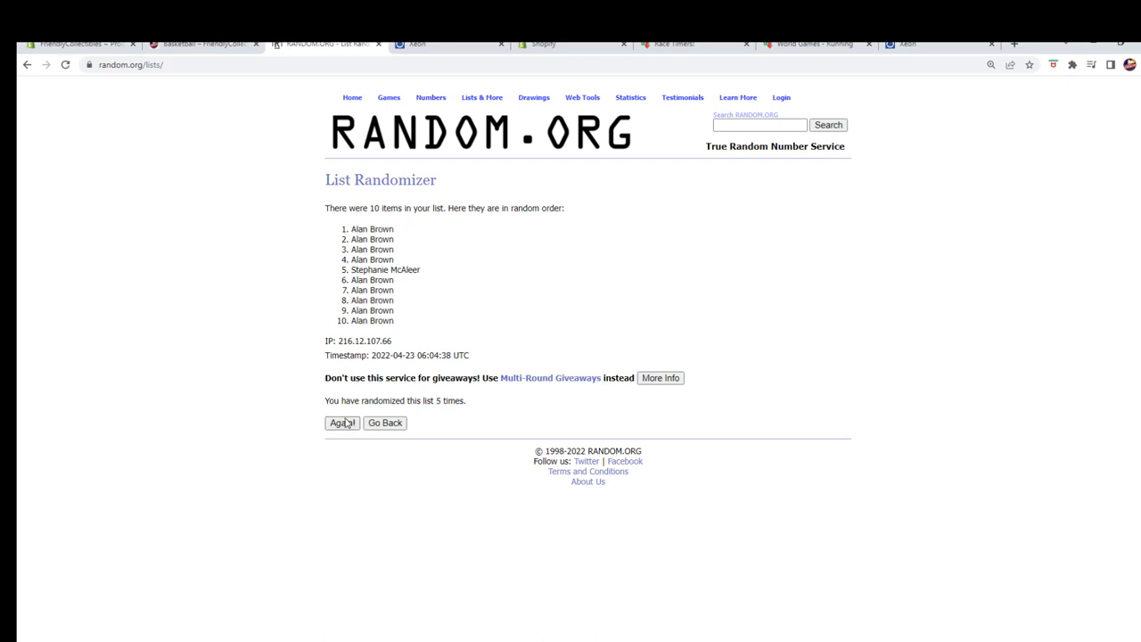
{"action": "left_click", "coordinate": [342, 422]}
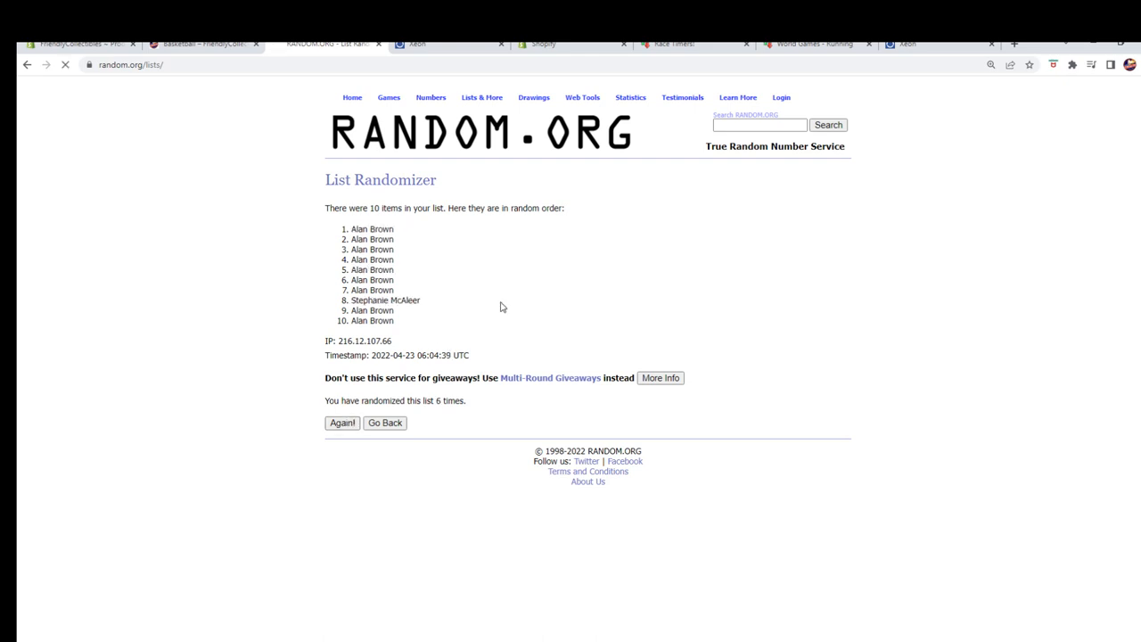
{"action": "left_click", "coordinate": [342, 422]}
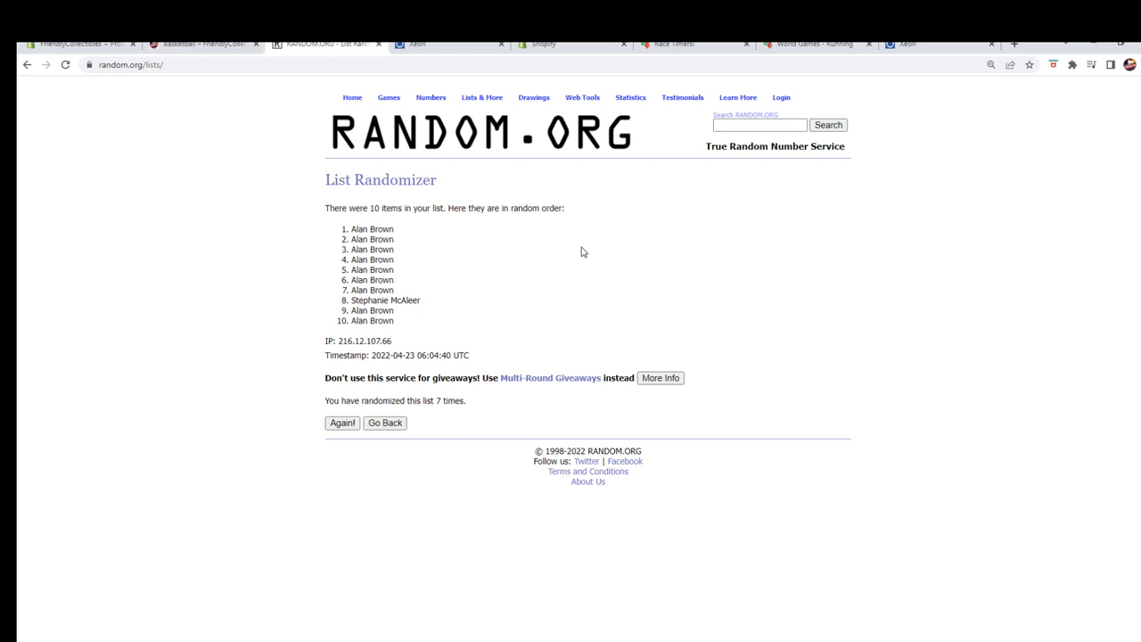
{"action": "left_click_drag", "start_coordinate": [350, 229], "coordinate": [394, 239]}
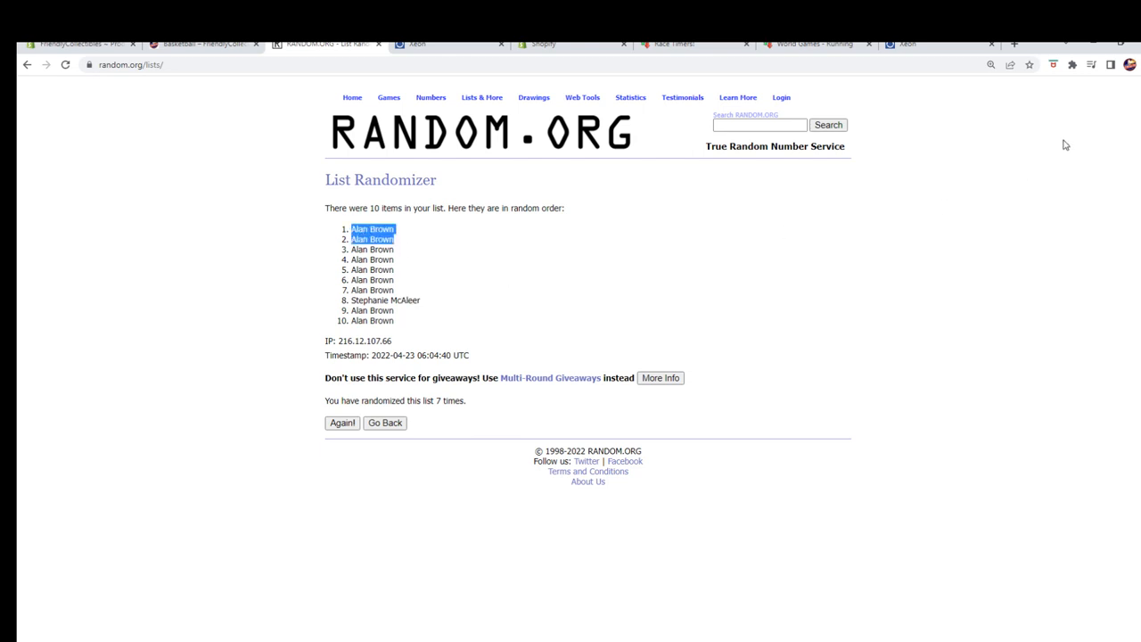
{"action": "left_click", "coordinate": [1110, 64]}
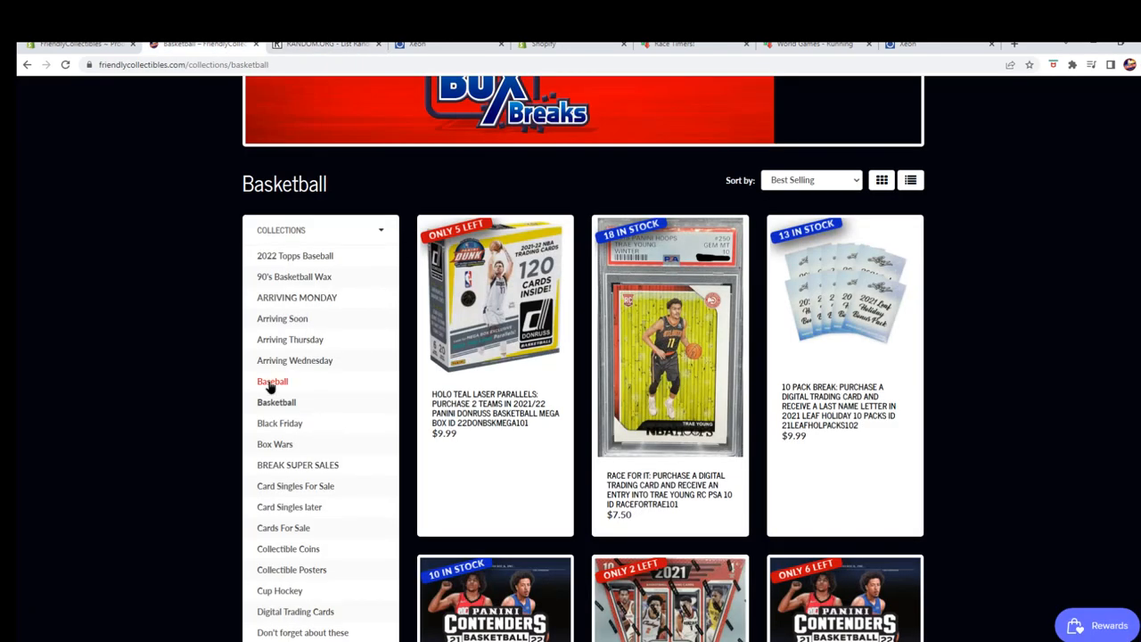
- Show the Baseball collection and scroll its listings for the $79.99 framed autographed jersey
{"action": "left_click", "coordinate": [272, 381]}
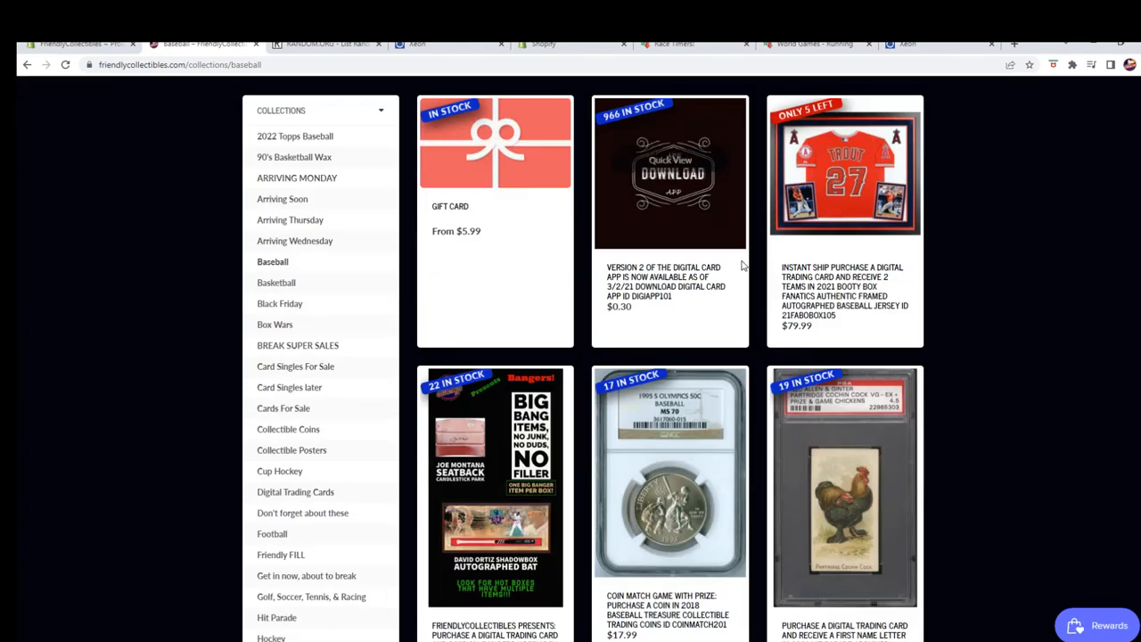
{"action": "scroll", "scroll_direction": "up", "scroll_amount": 3}
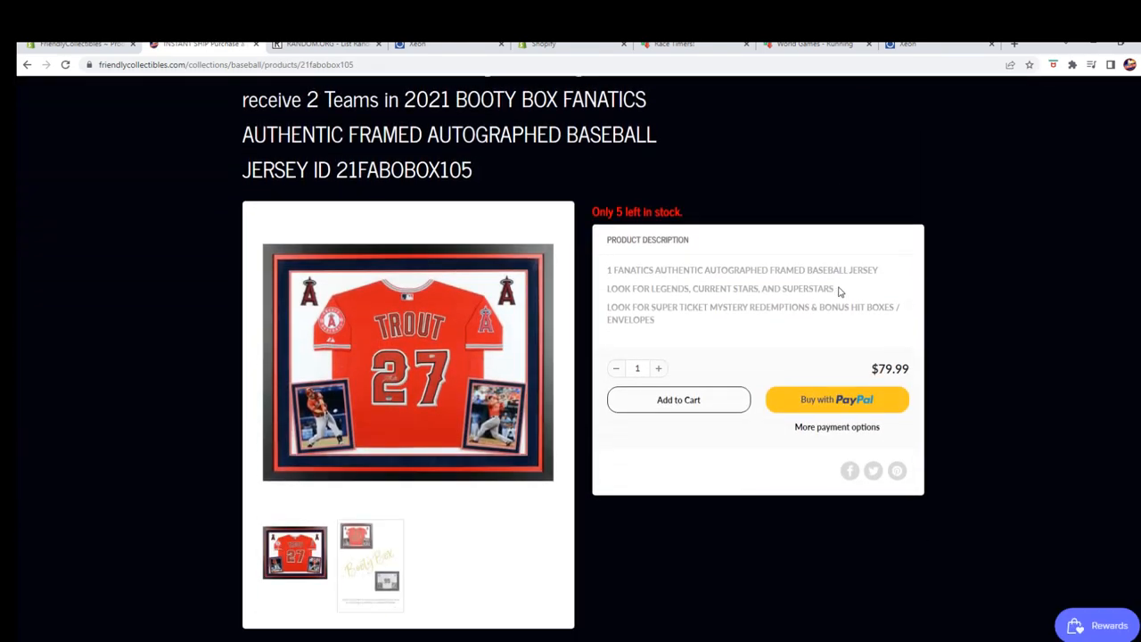
{"action": "scroll", "scroll_direction": "up", "scroll_amount": 3}
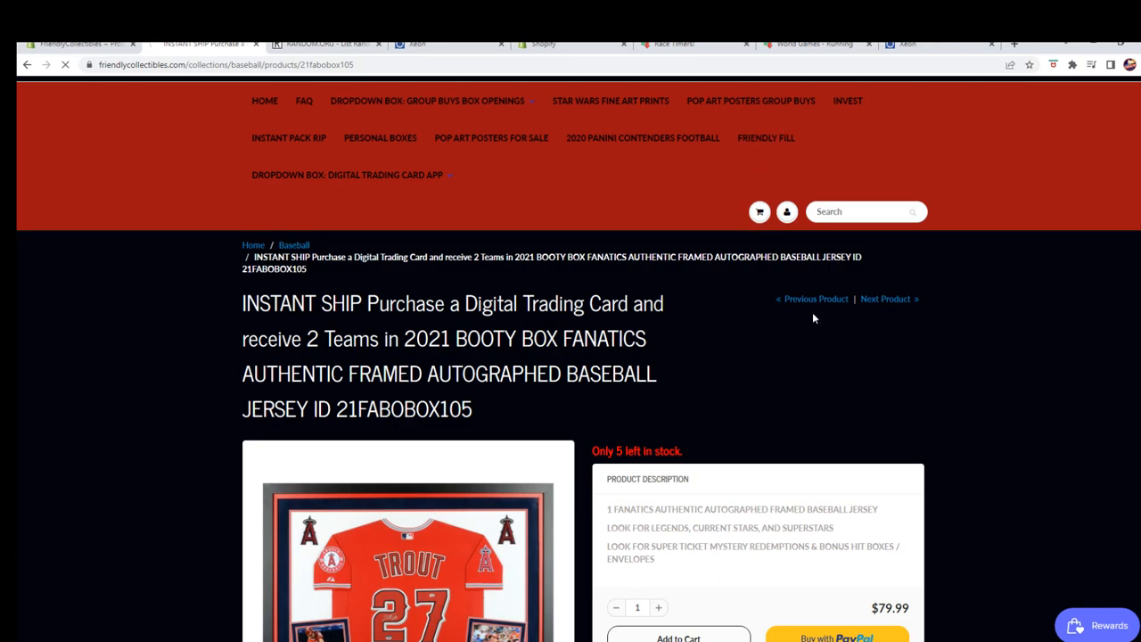
- Show the Friendly FILL collection and scroll to the $16.50 Booty Box jersey group-box listing
{"action": "left_click", "coordinate": [765, 137]}
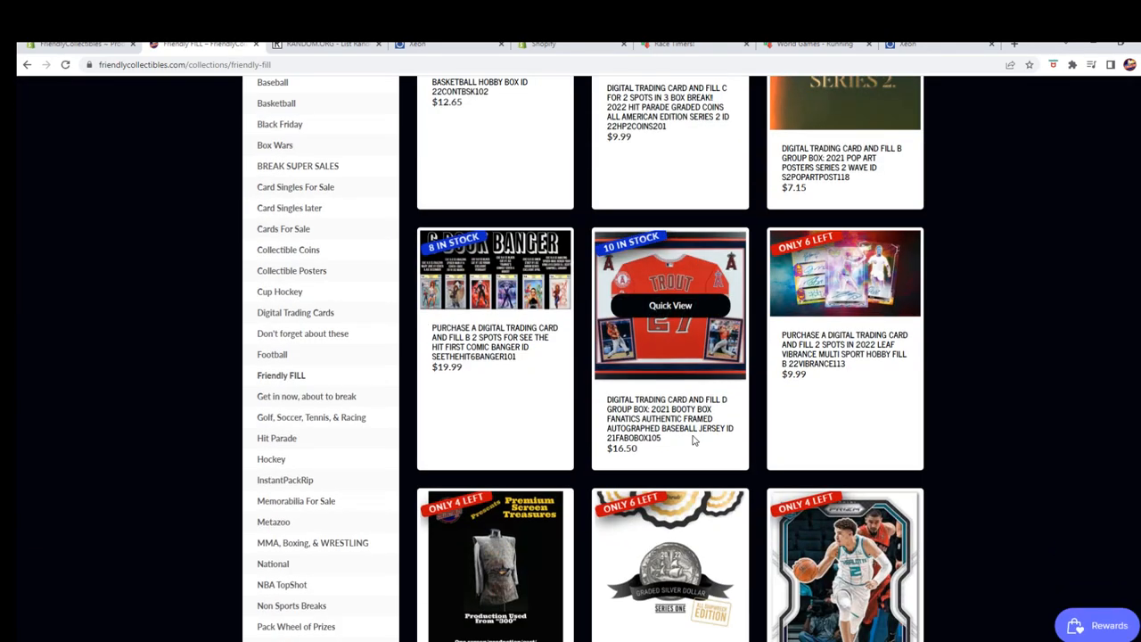
{"action": "scroll", "scroll_direction": "down", "scroll_amount": 3}
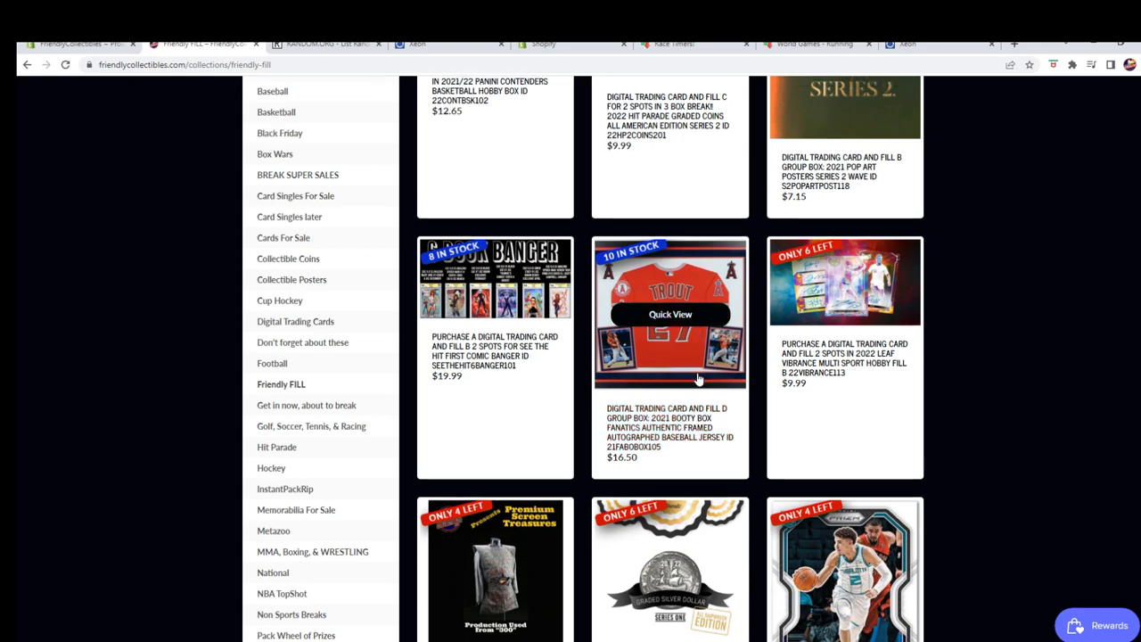